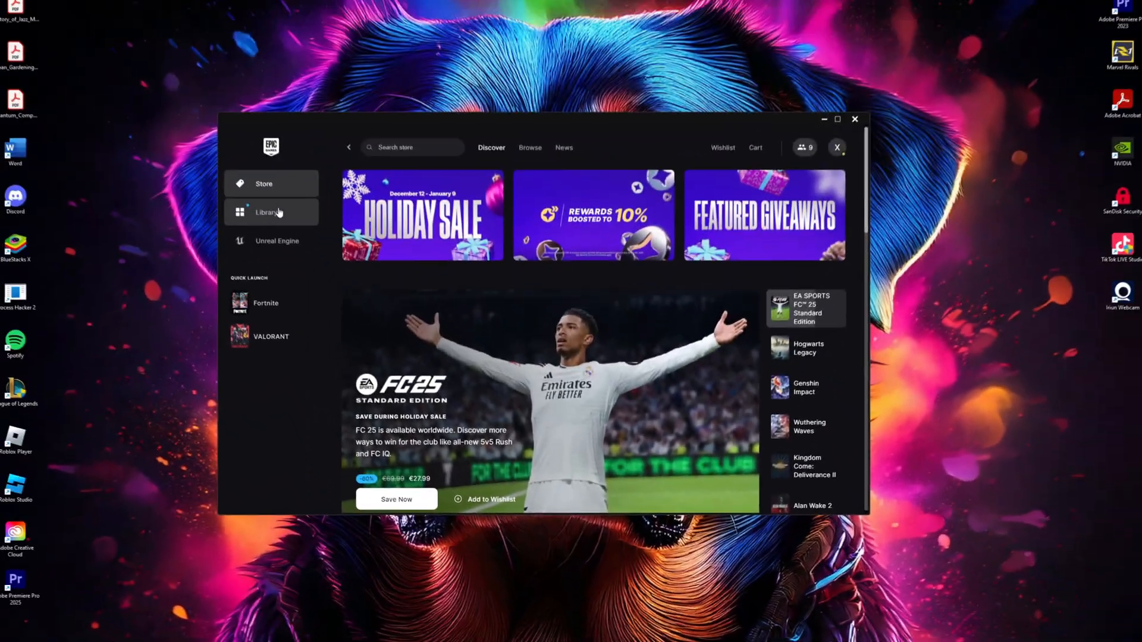
# - Open Fortnite's install location via Library and the game's Manage options
pyautogui.click(268, 212)
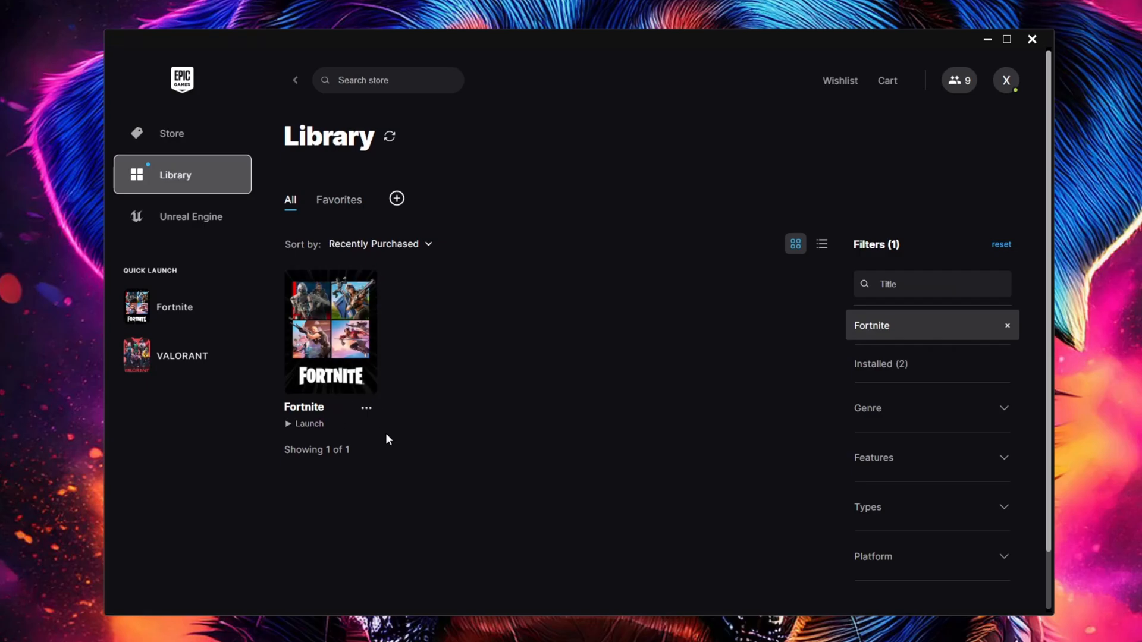
pyautogui.click(367, 407)
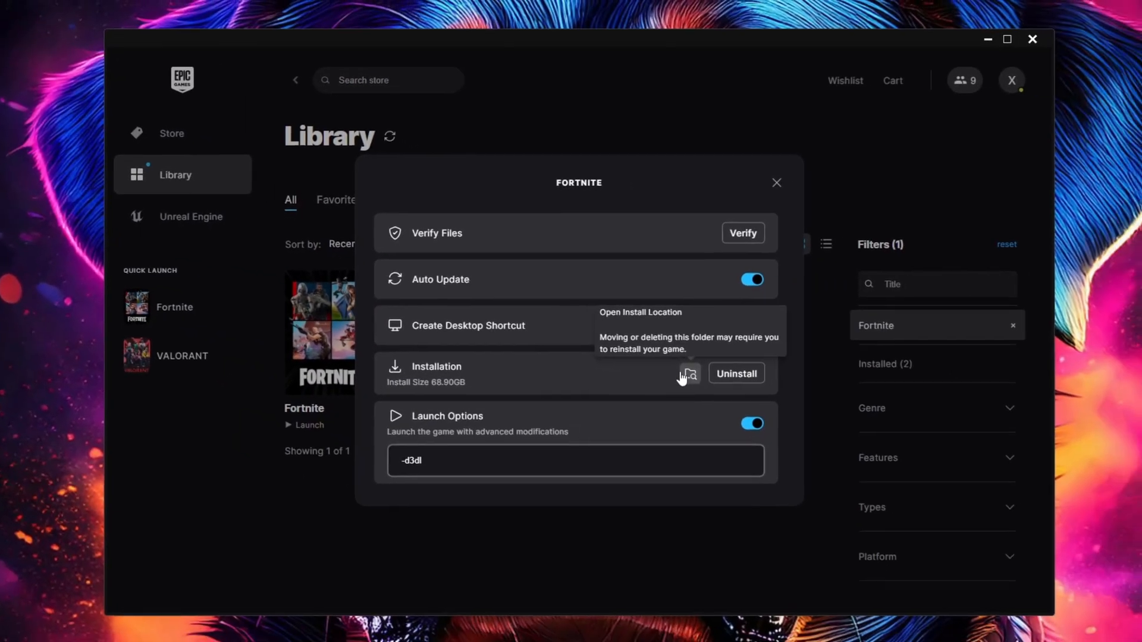
pyautogui.click(688, 374)
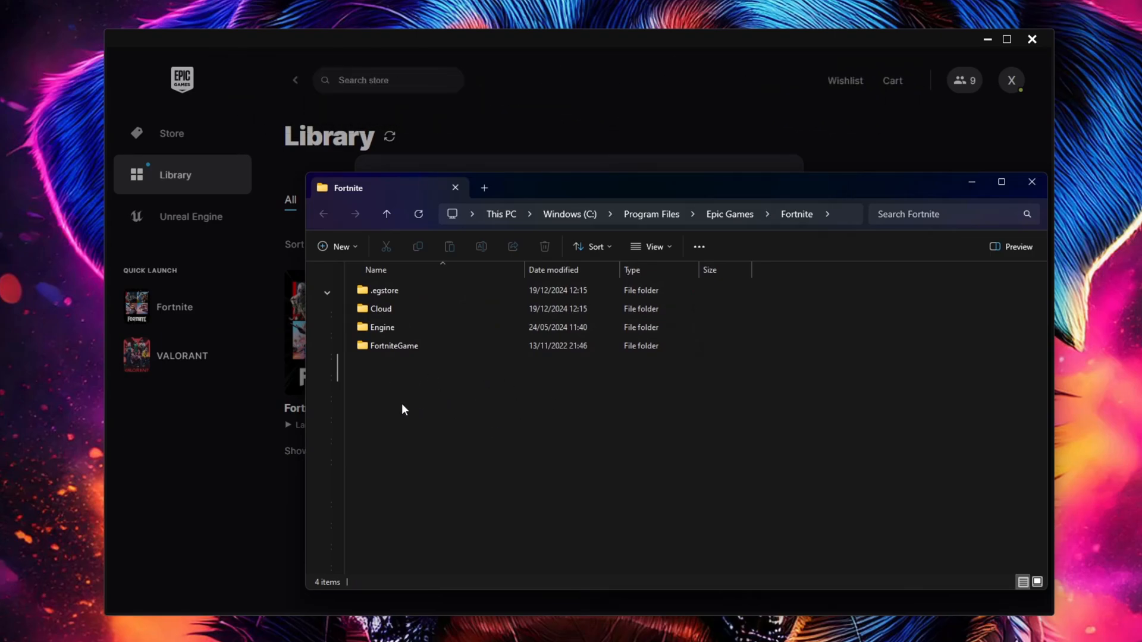
pyautogui.moveTo(426, 473)
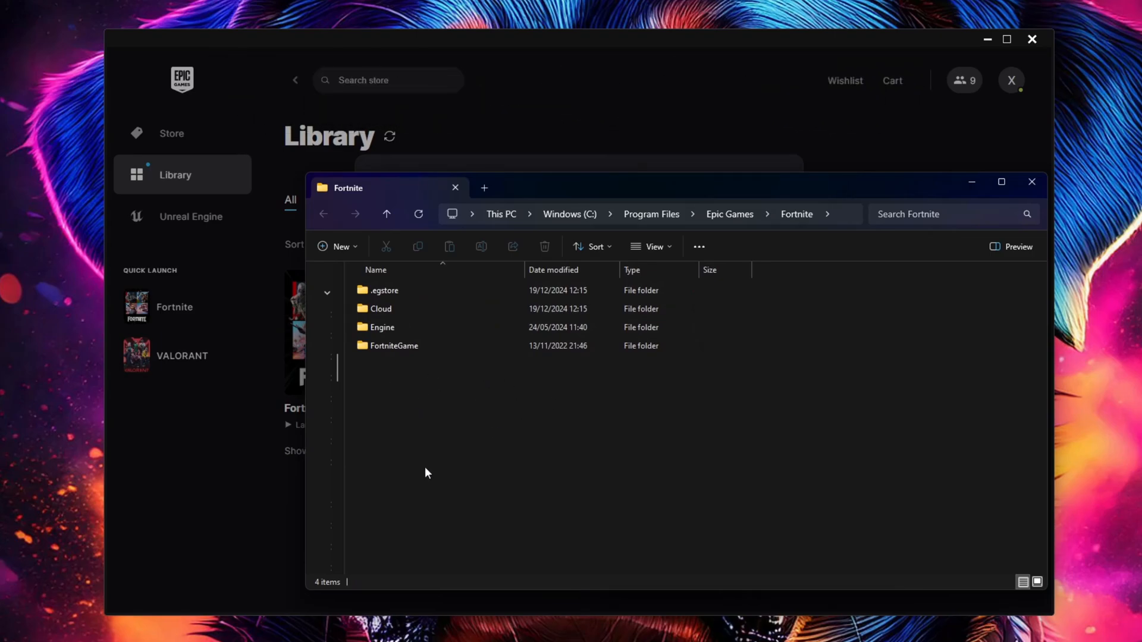
# - Browse to FortniteGame\Binaries\Win64\EasyAntiCheat and select EasyAntiCheat_EOS_Setup.exe
pyautogui.doubleClick(393, 345)
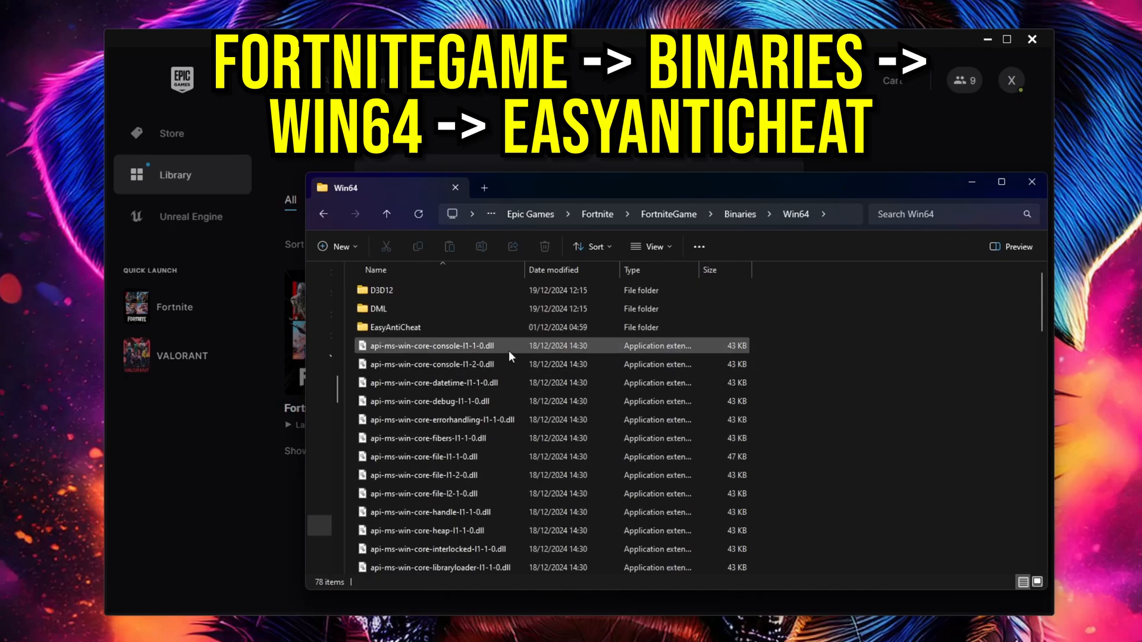
pyautogui.doubleClick(392, 327)
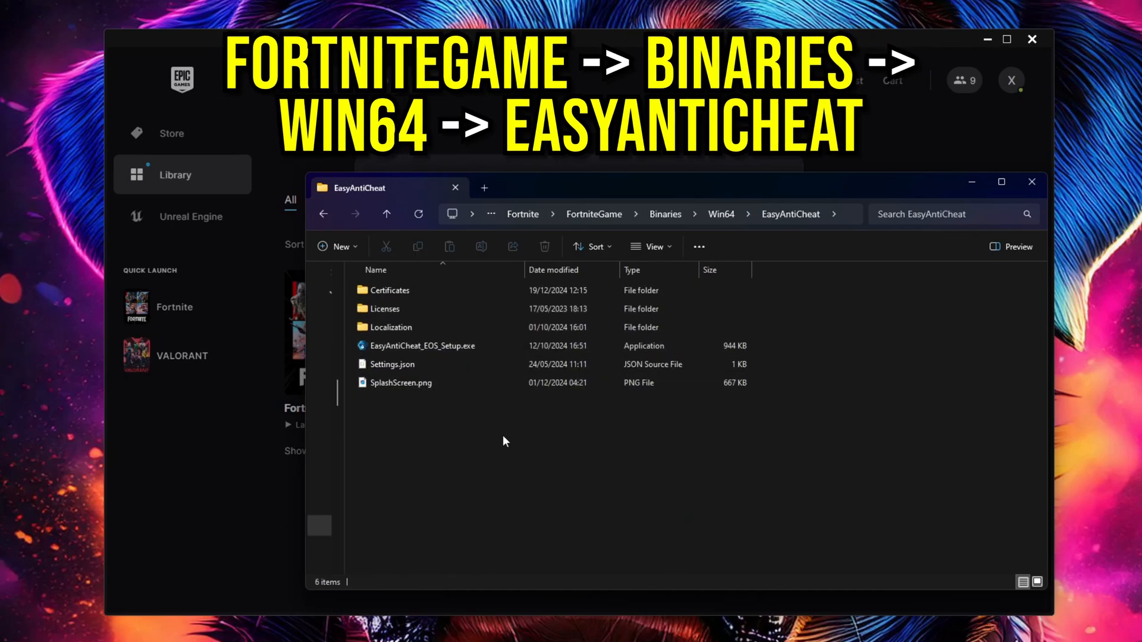
pyautogui.click(421, 345)
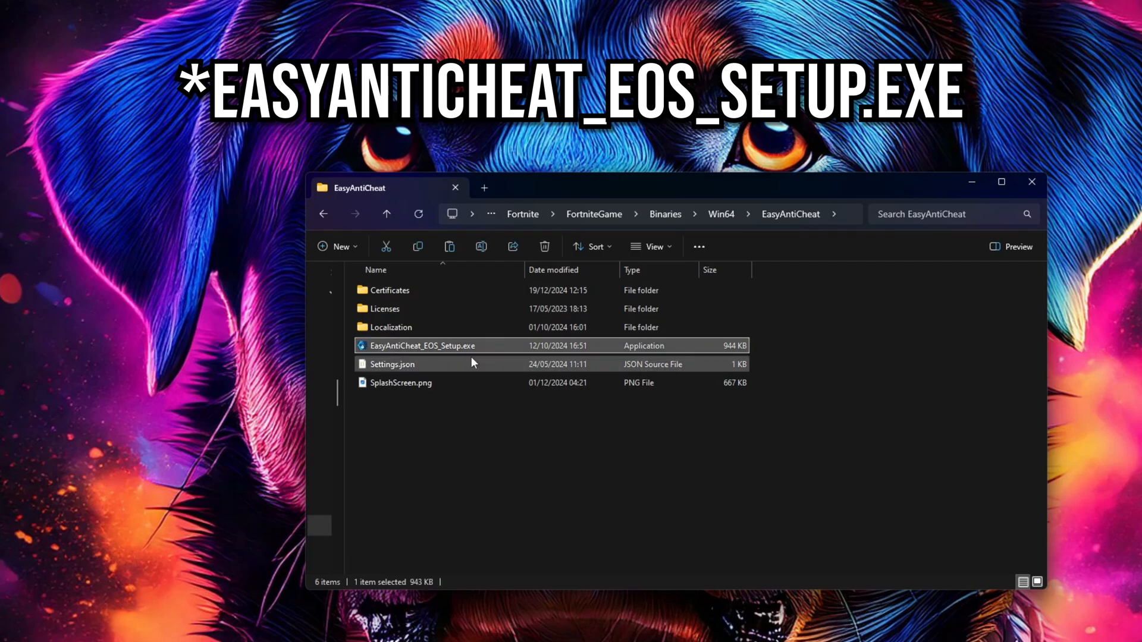
# - Create a shortcut to EasyAntiCheat_EOS_Setup.exe from its extended context menu
pyautogui.rightClick(421, 345)
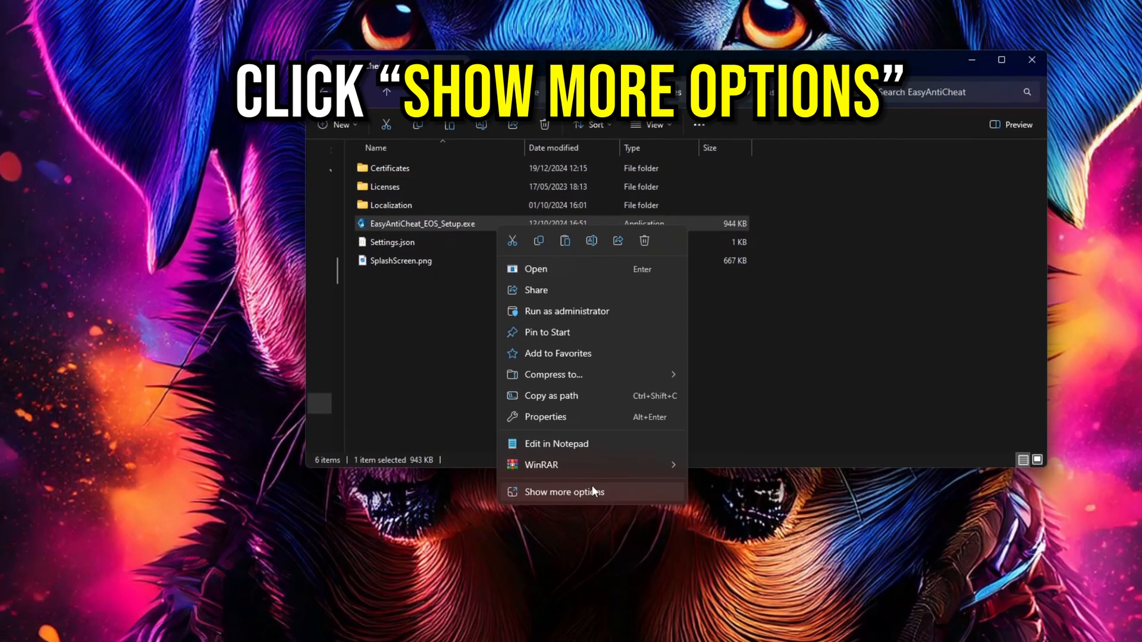
pyautogui.click(564, 492)
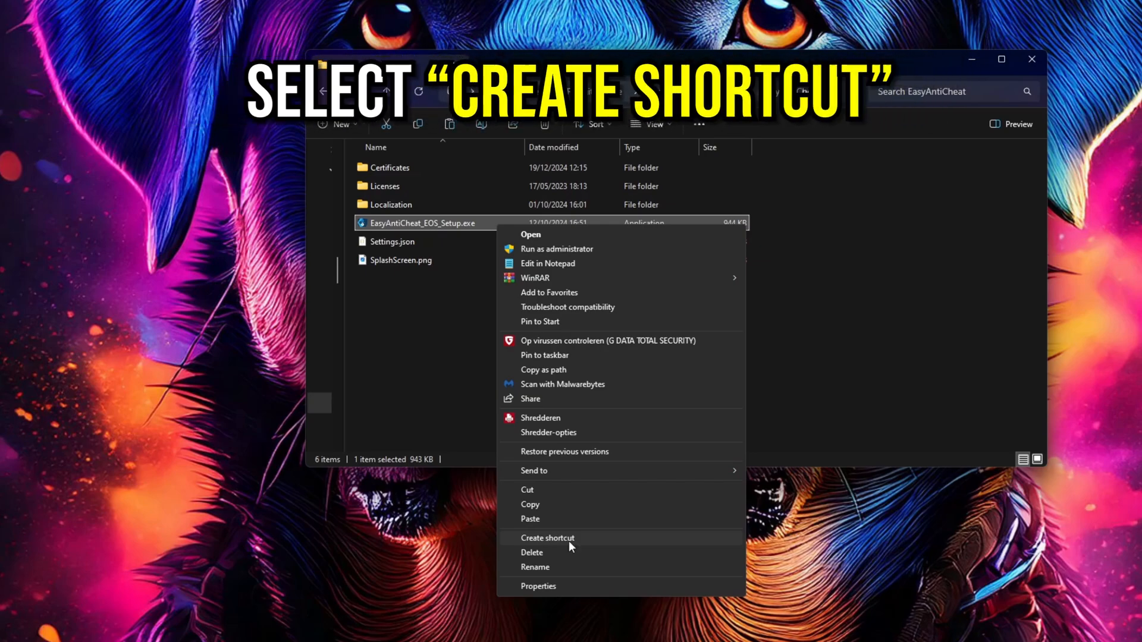
pyautogui.click(547, 538)
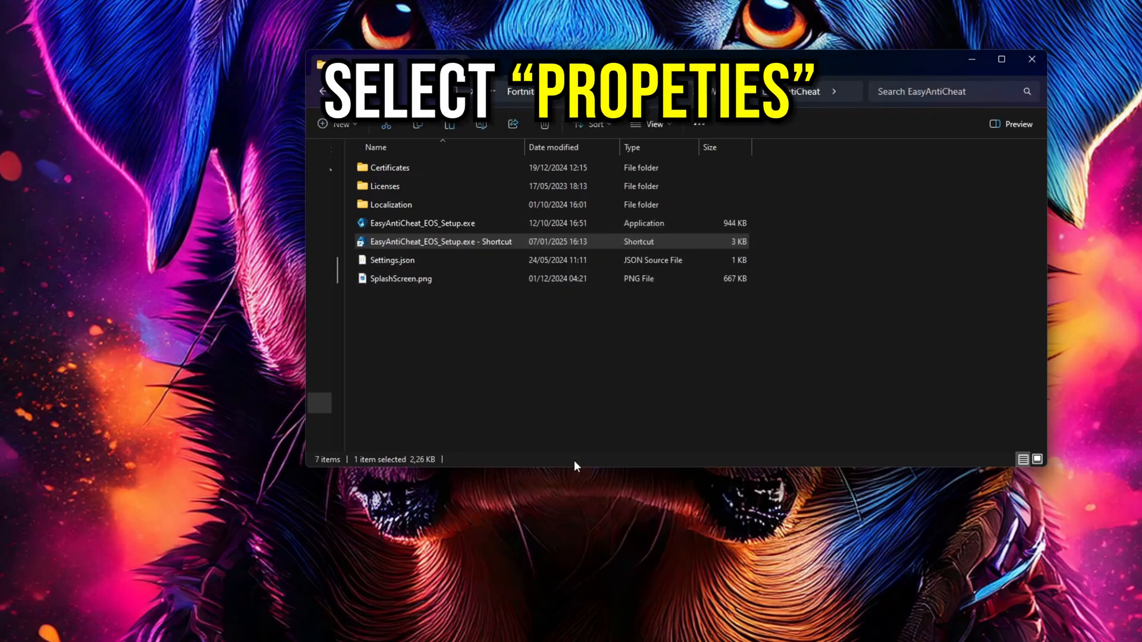
# - Append "repair" to the EasyAntiCheat setup shortcut's Target and confirm with OK
pyautogui.click(441, 241)
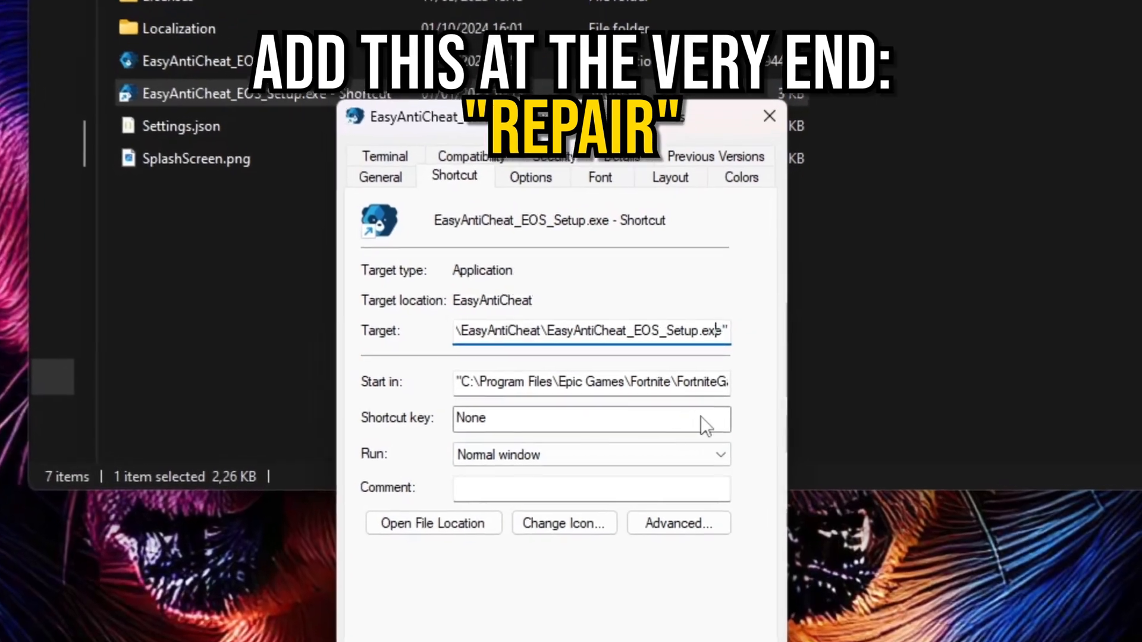
pyautogui.write('"repair"')
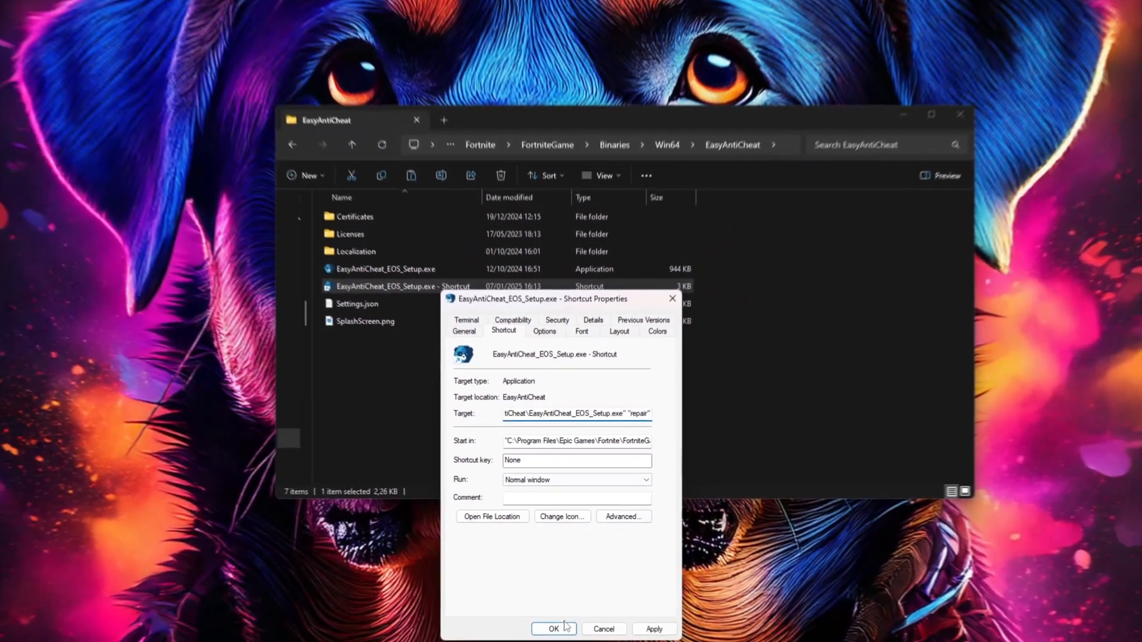
pyautogui.click(555, 628)
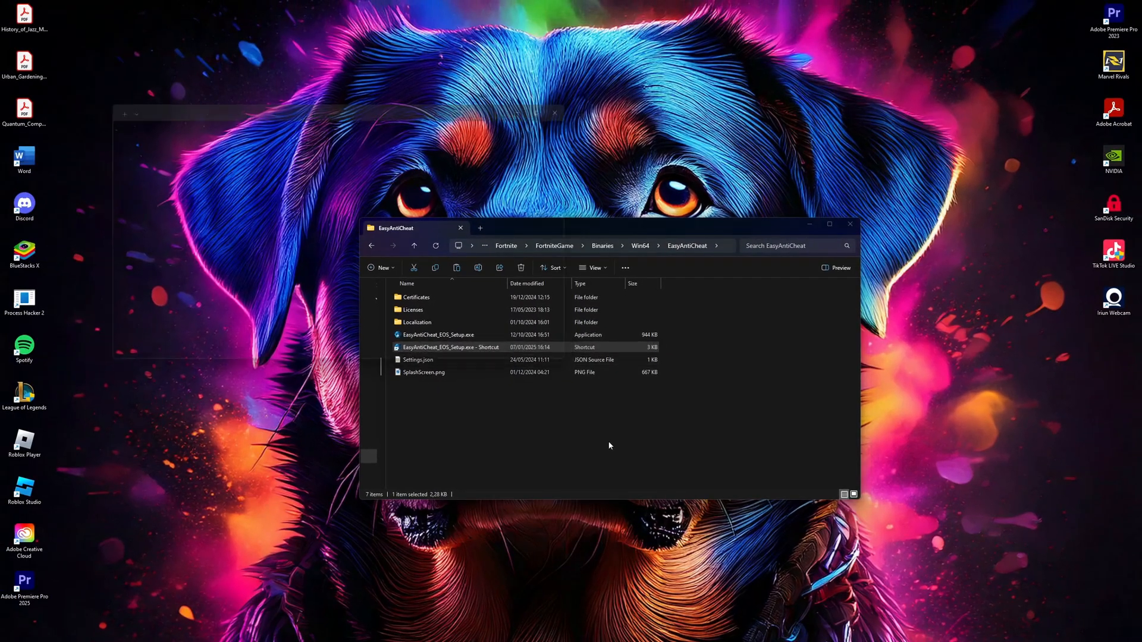
pyautogui.click(450, 347)
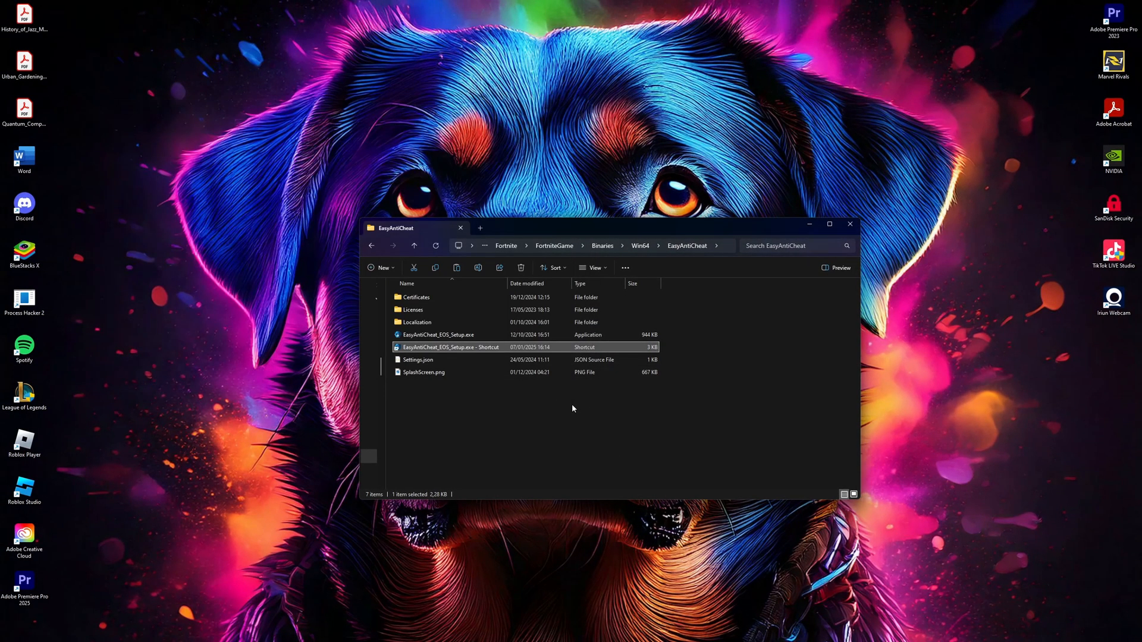